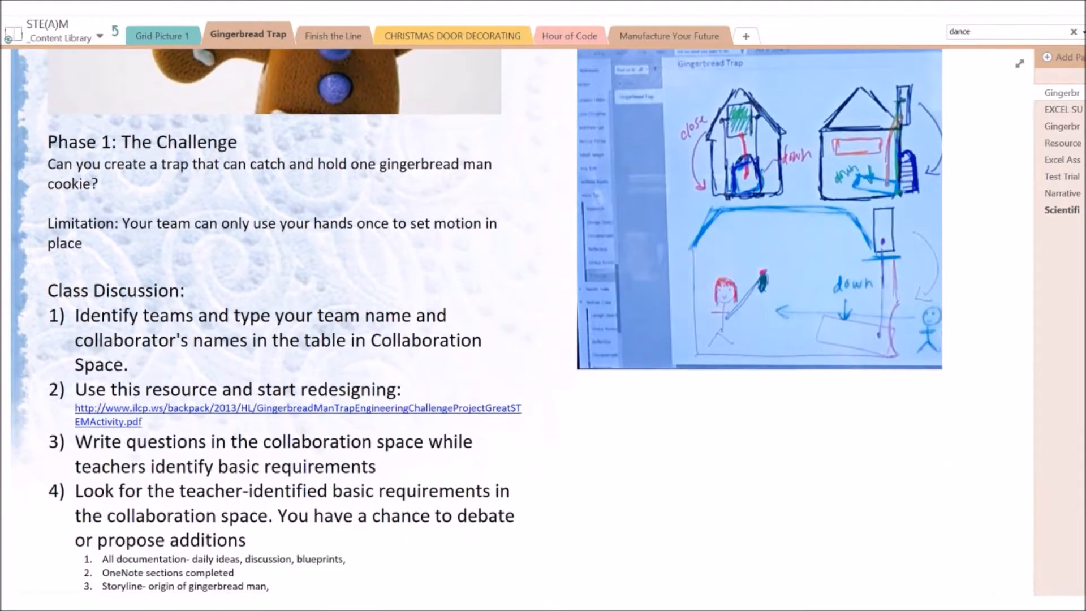
Scroll through the Docs.com stop-motion gingerbread video tiles, then open a student's Design Sketches drawing.
scroll("down", 3)
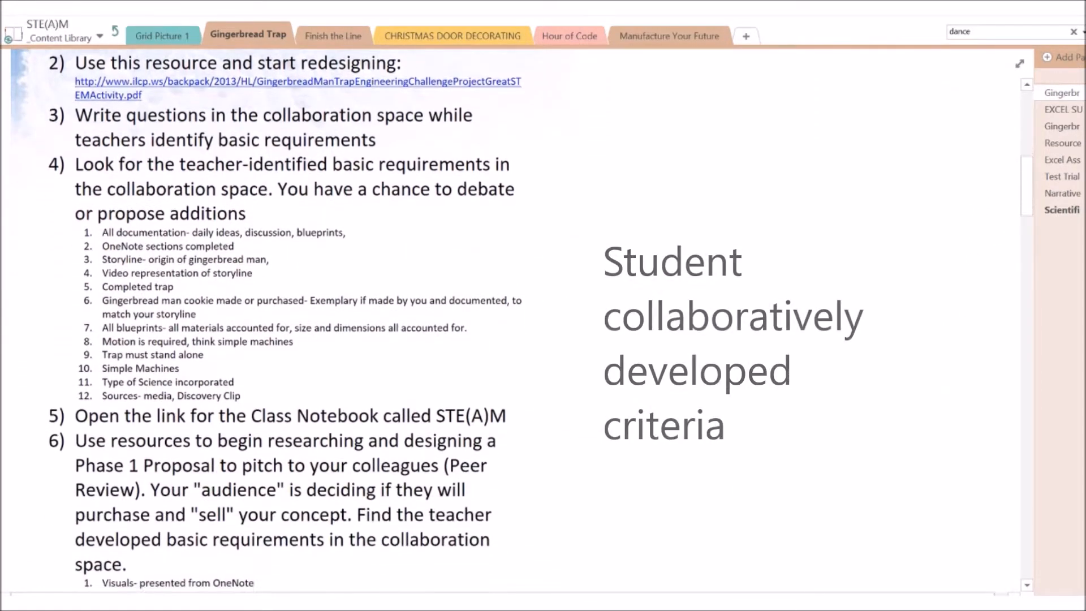
scroll("down", 3)
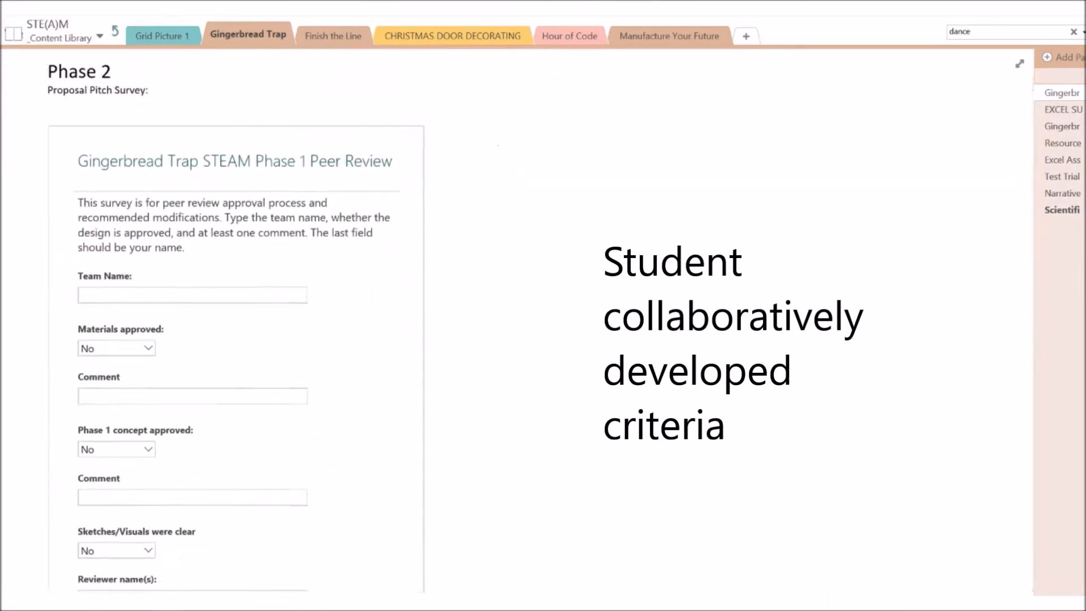
scroll("down", 3)
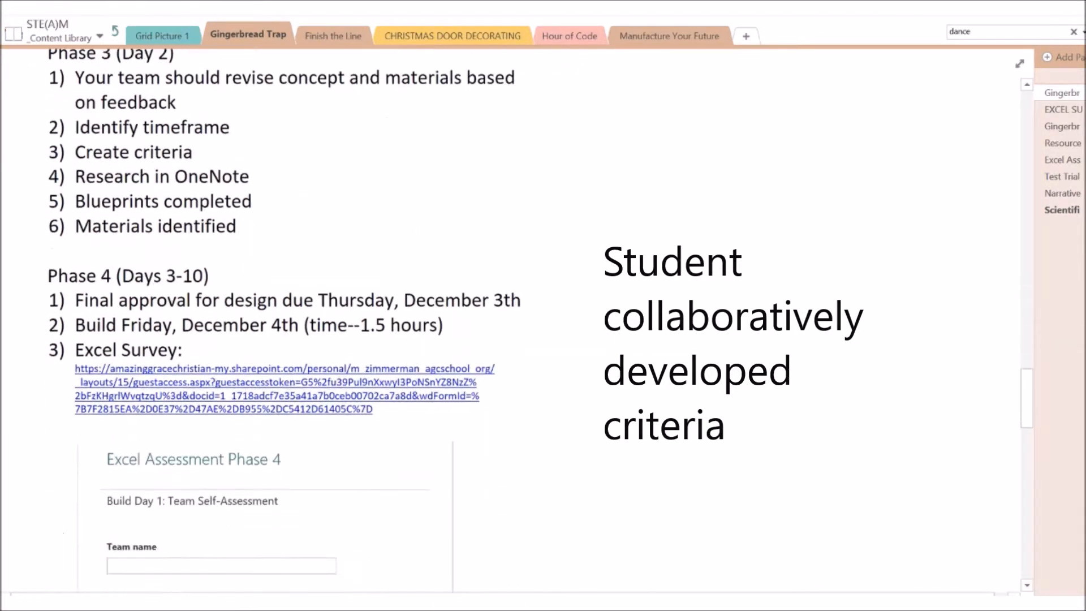
scroll("down", 3)
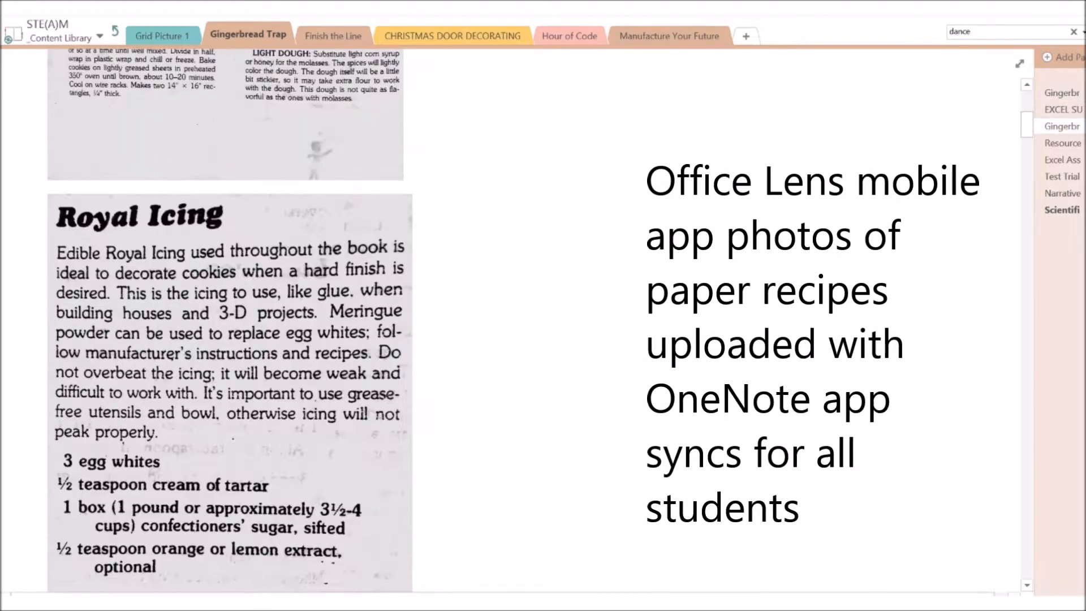
scroll("down", 3)
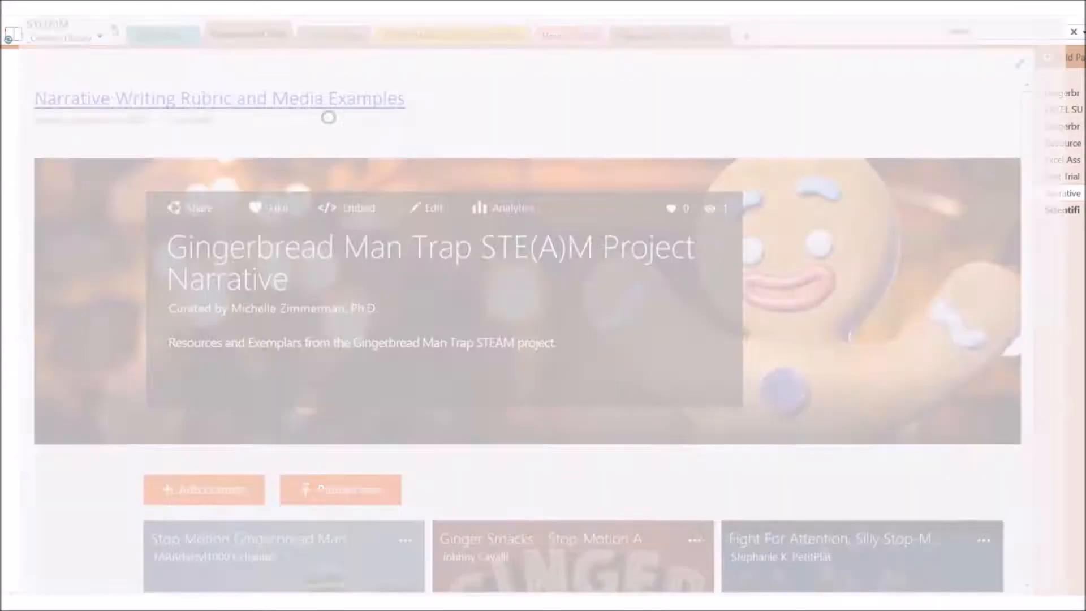
scroll("down", 3)
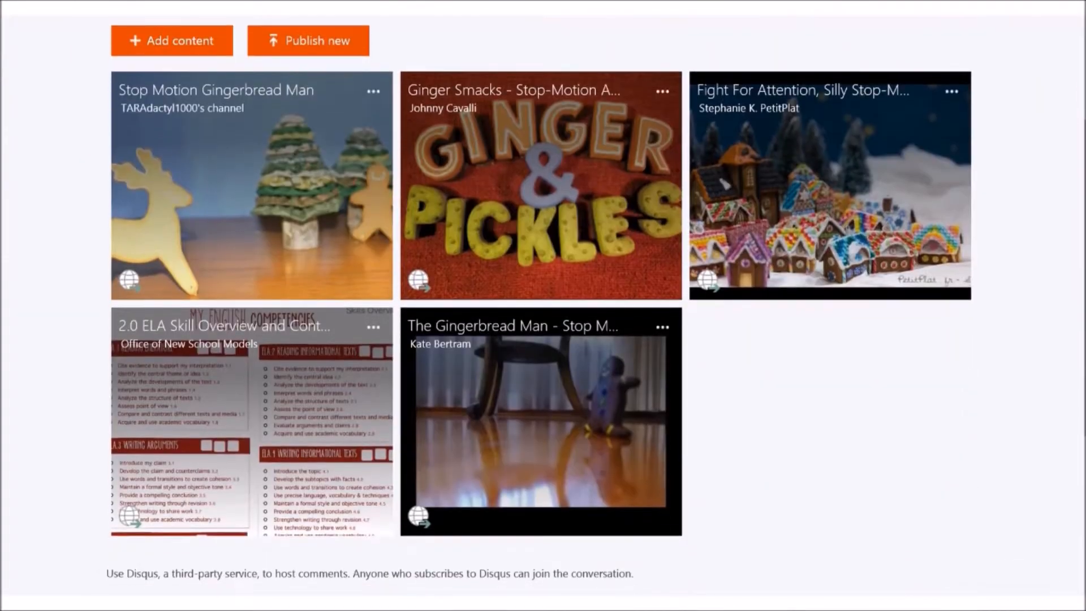
left_click(540, 426)
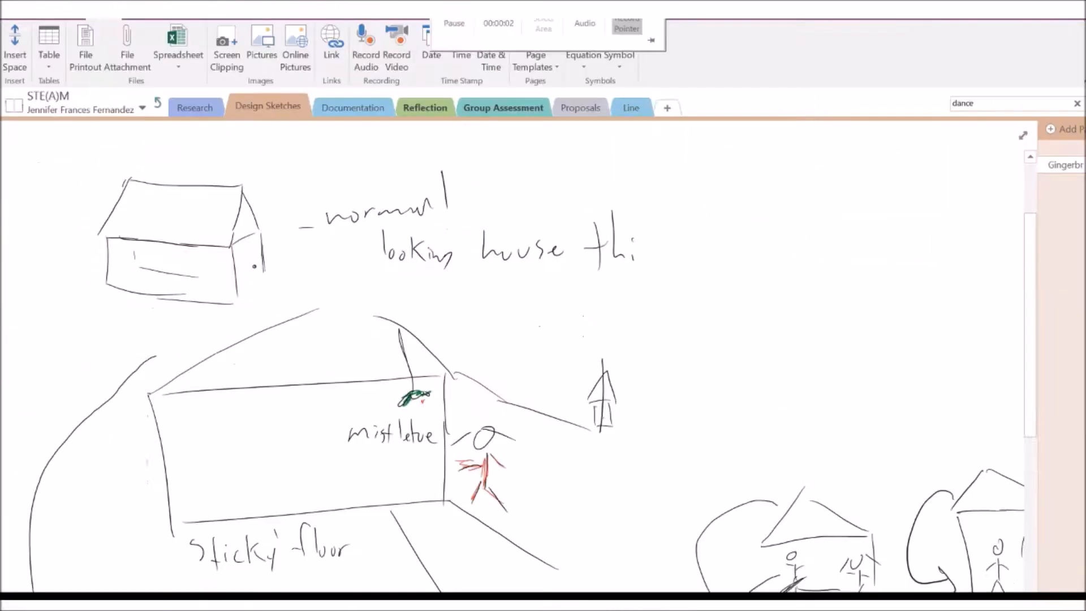
Open the student's OneDrive photo link from the Design Sketches page.
left_click(352, 108)
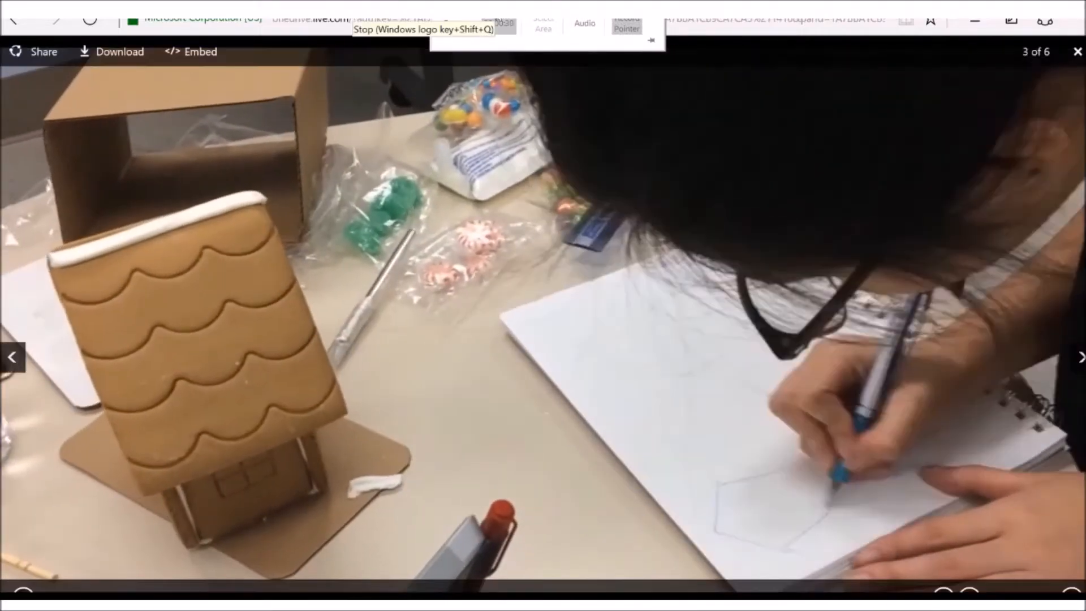
Step through the OneDrive photos of a student sketching beside a gingerbread house.
left_click(1079, 357)
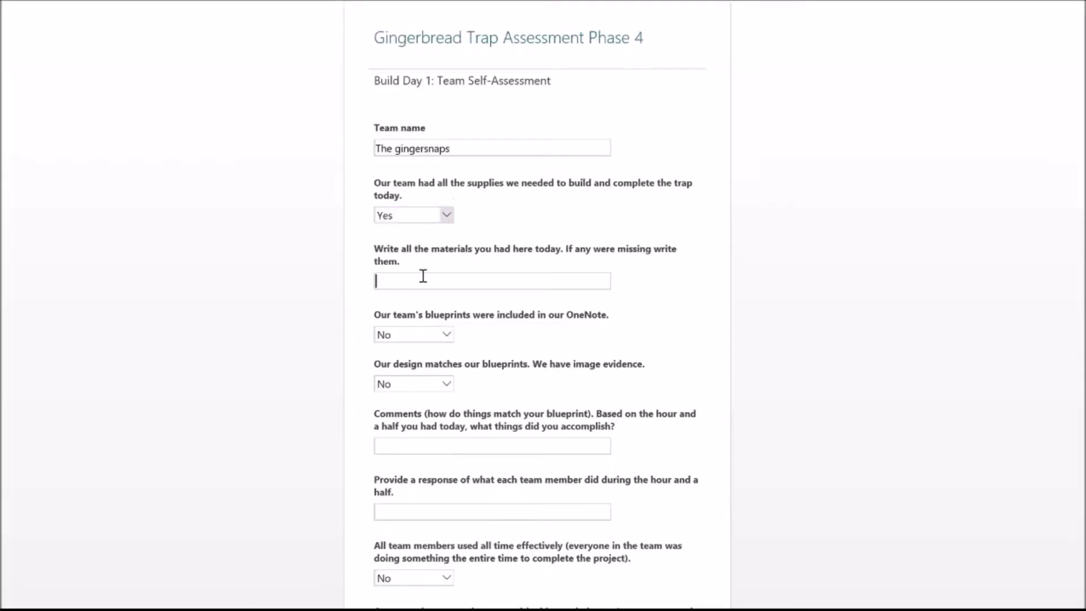
Enter 'glue, cardboard, scissors, ginger' as the materials used in the survey.
type("glue, cardboard, scissors, ginger")
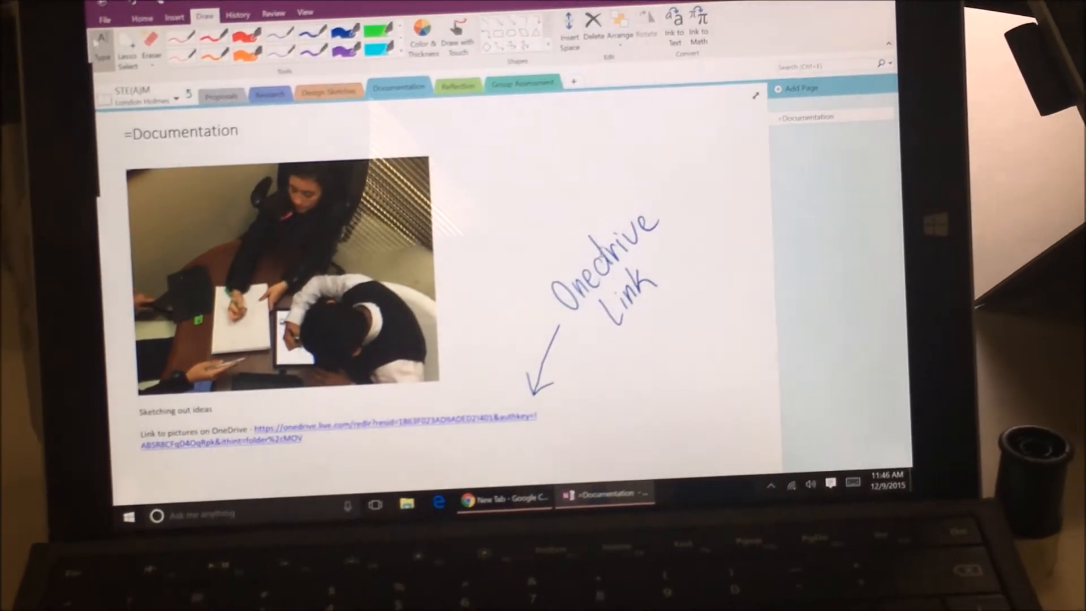
Move from the team's Reflection section to its Group Assessment section.
left_click(439, 91)
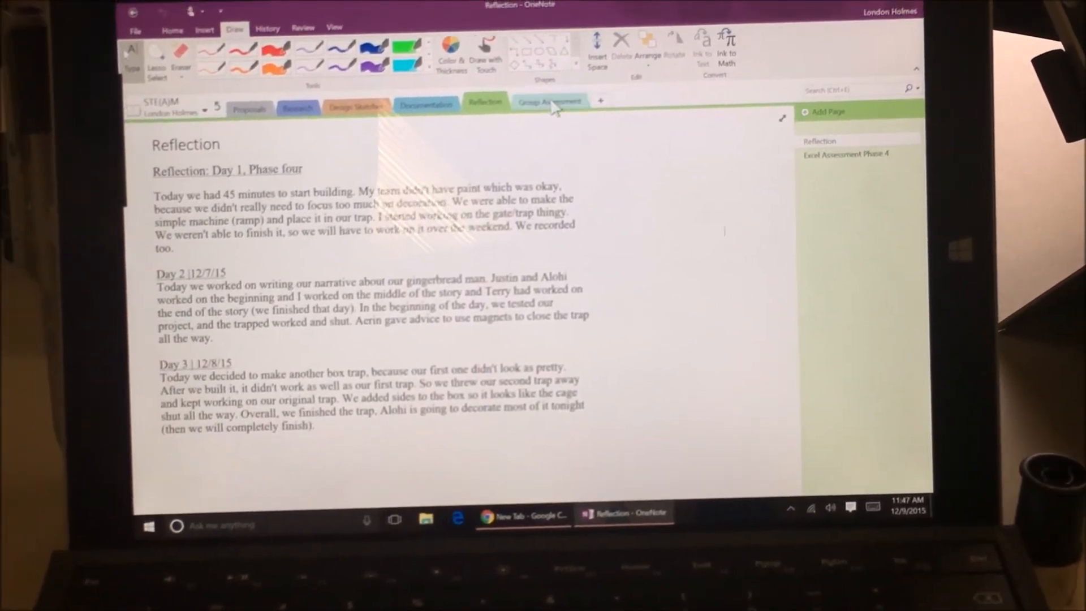
left_click(549, 102)
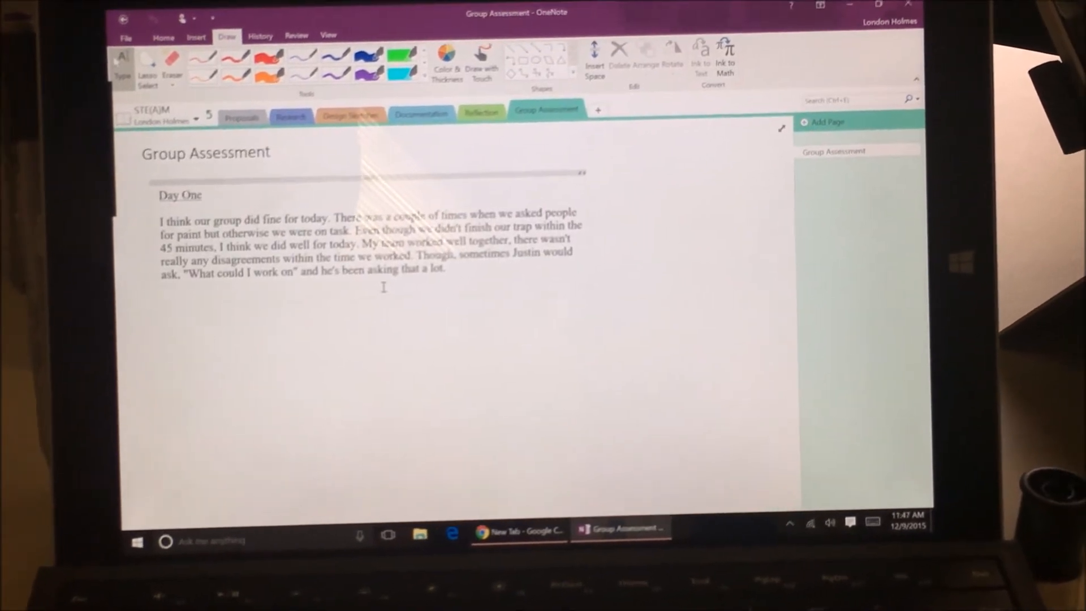